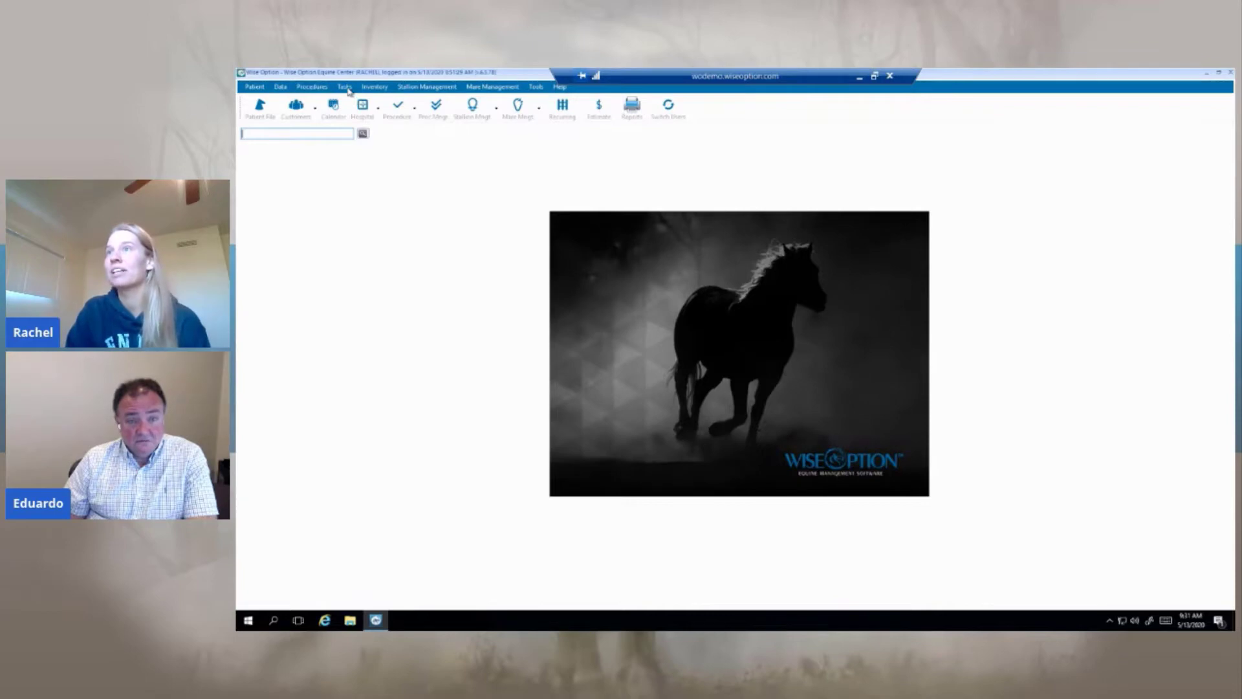
Step: Open the Task Report list and check the Farrier weekly task report
{"action": "left_click", "coordinate": [345, 86]}
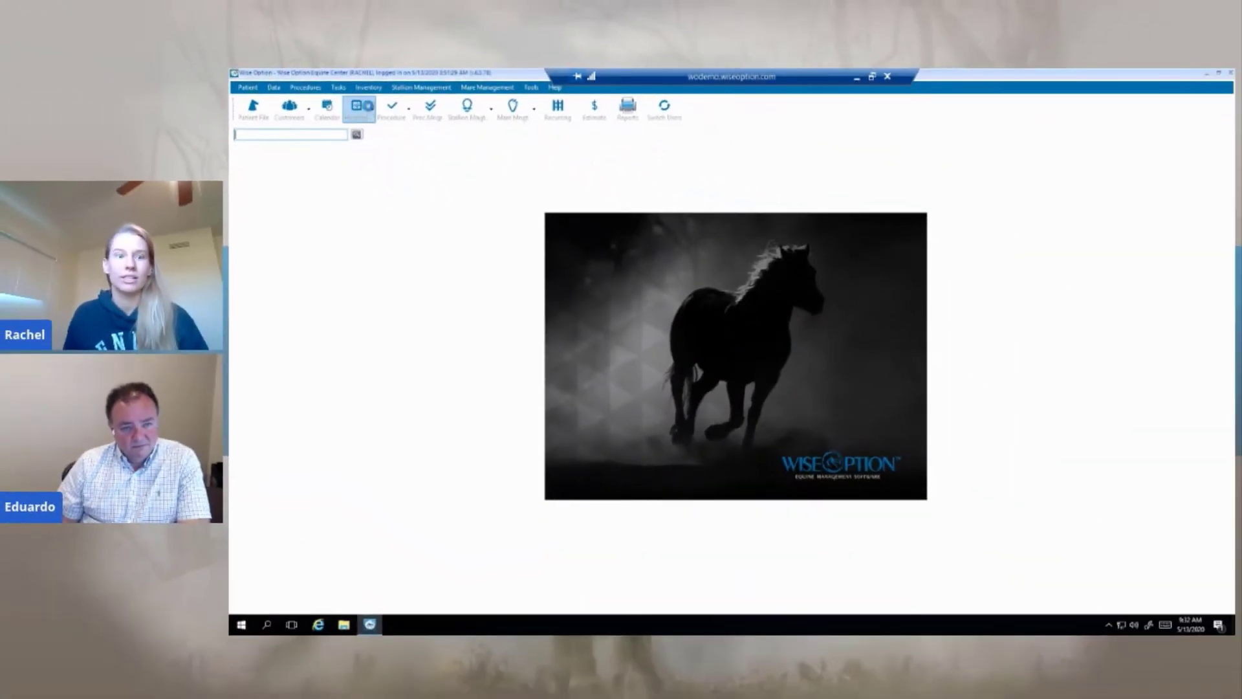
{"action": "left_click", "coordinate": [365, 106]}
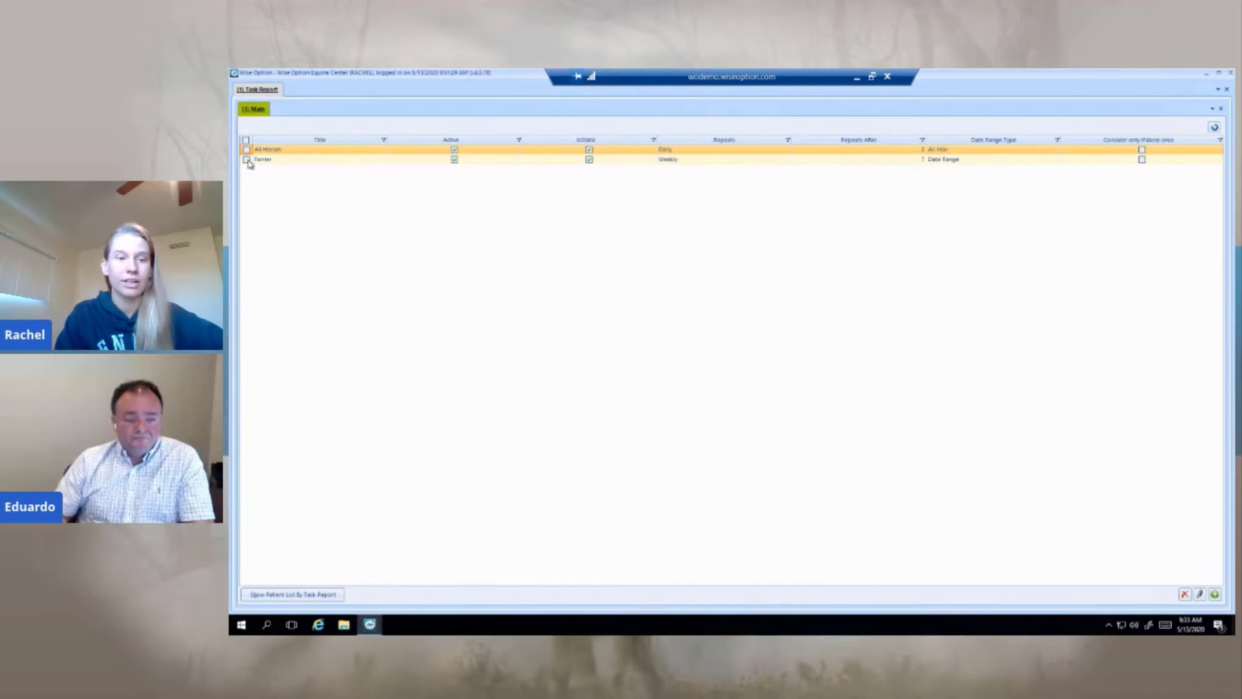
{"action": "left_click", "coordinate": [259, 161]}
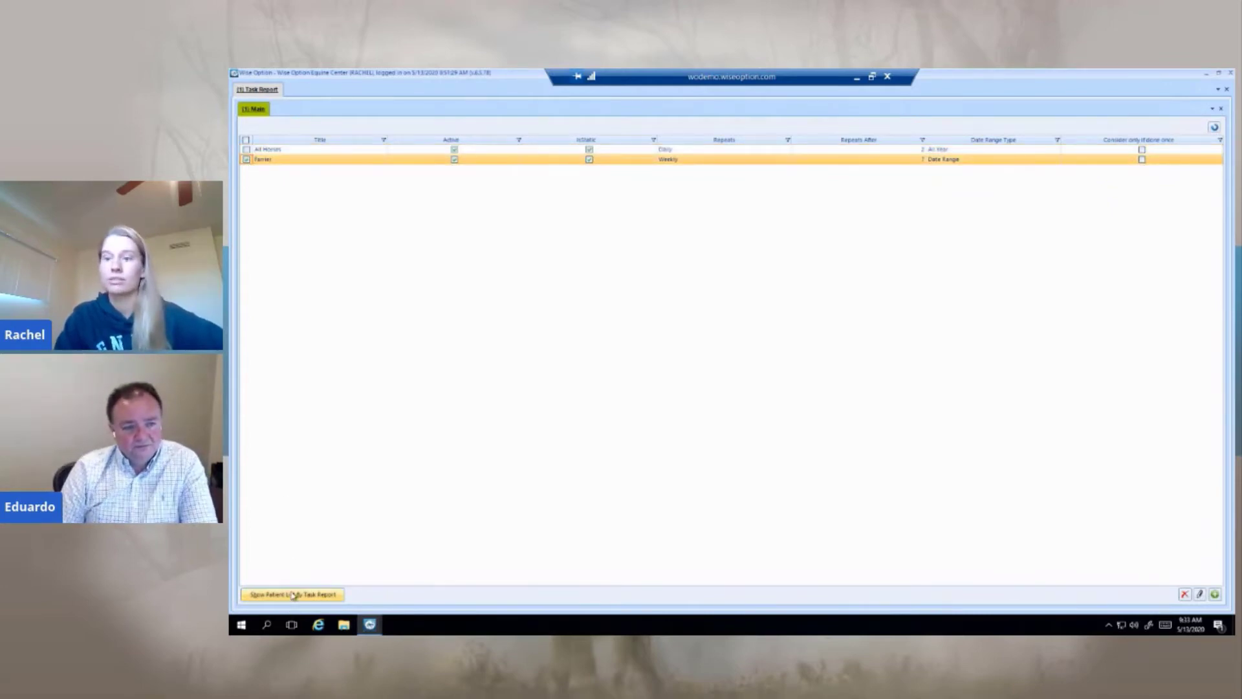
Step: Show the Farrier report's patient list and refresh it for a newly picked date
{"action": "left_click", "coordinate": [289, 594]}
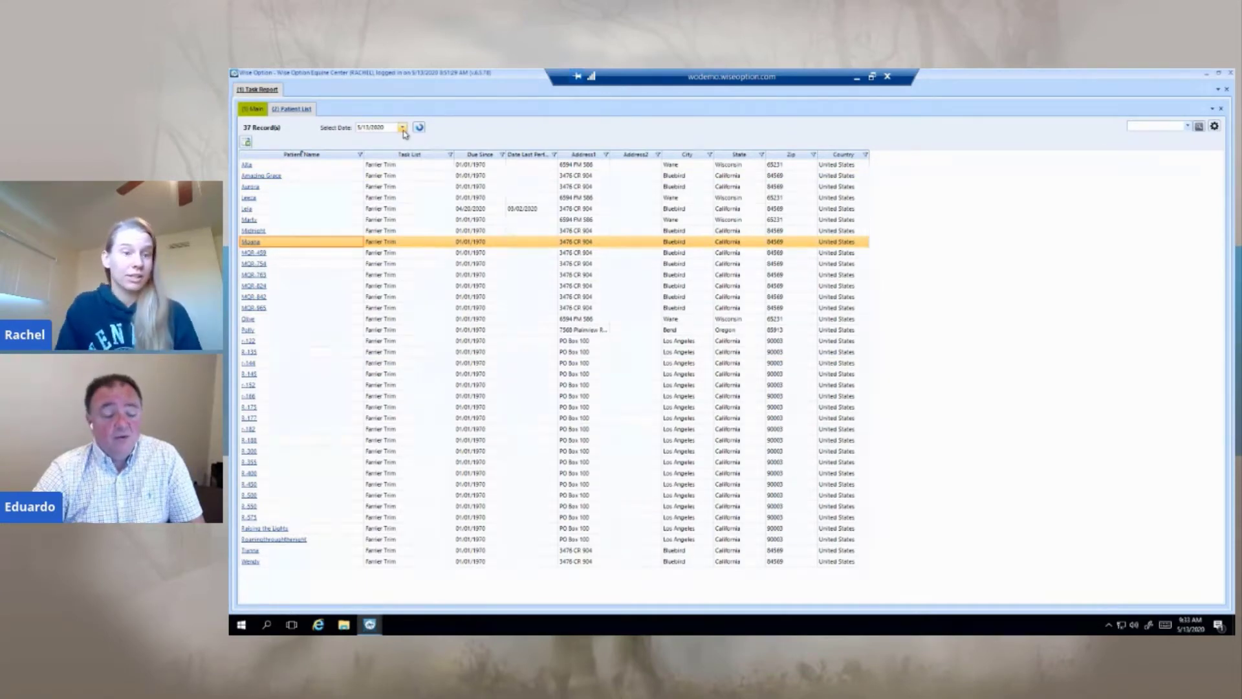
{"action": "left_click", "coordinate": [401, 126]}
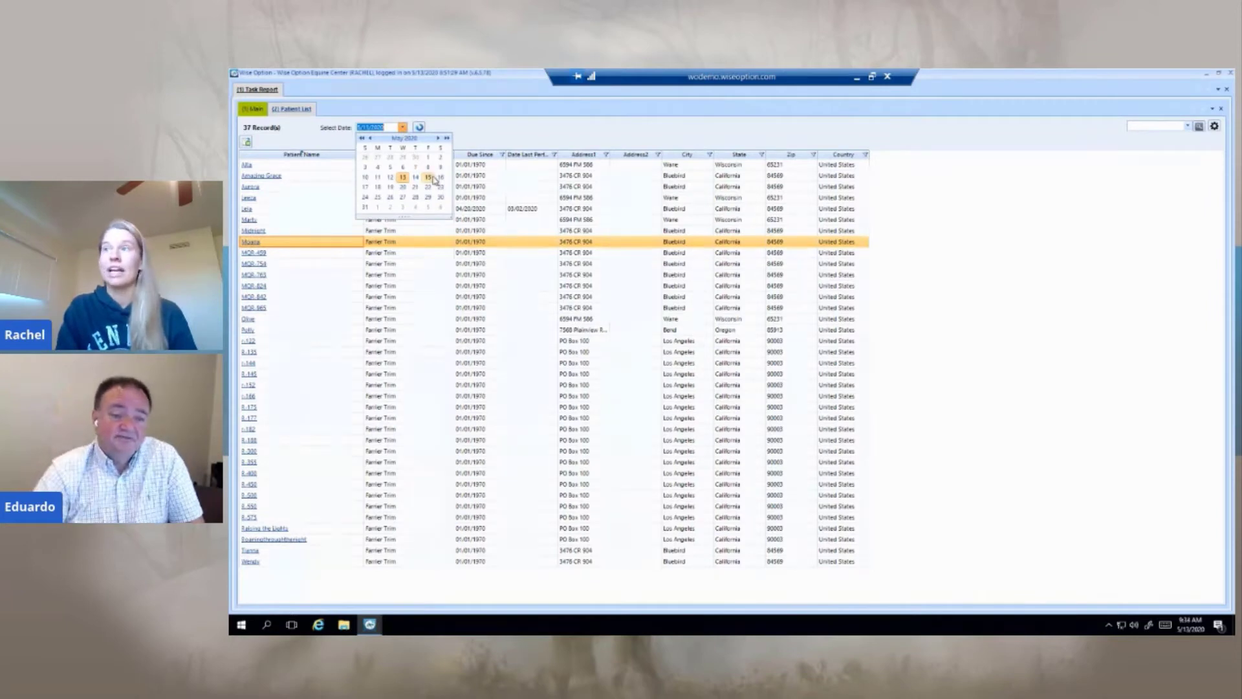
{"action": "left_click", "coordinate": [430, 177]}
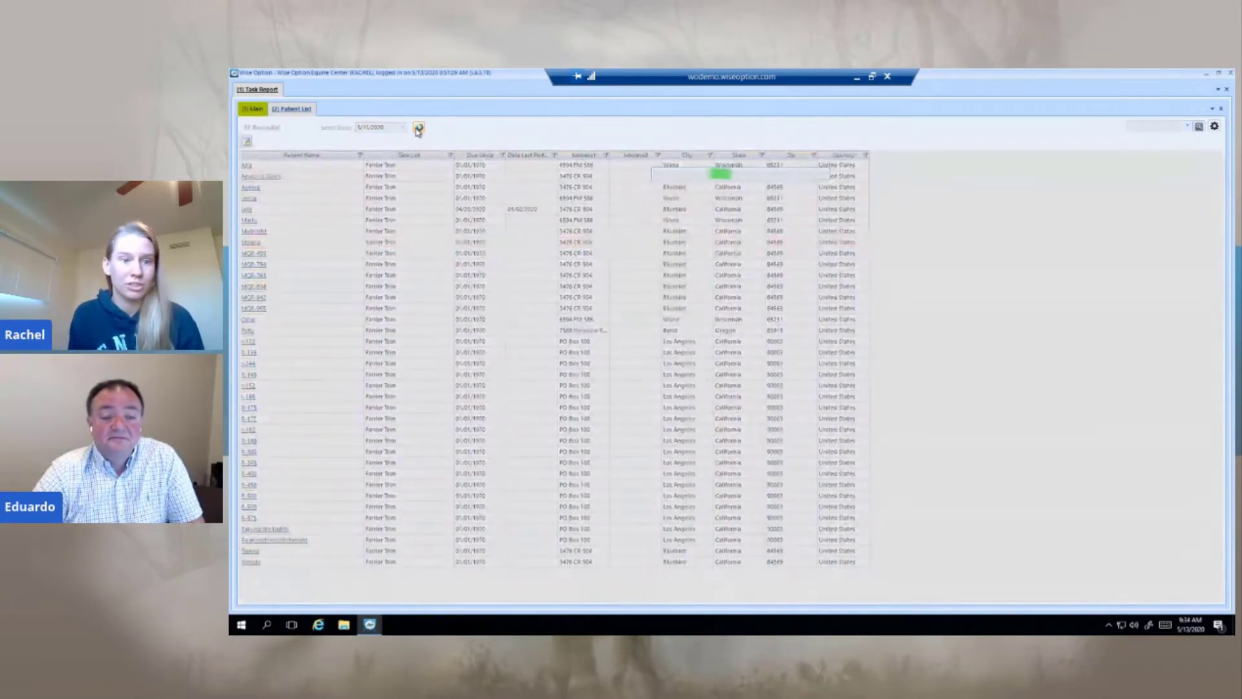
{"action": "left_click", "coordinate": [254, 241]}
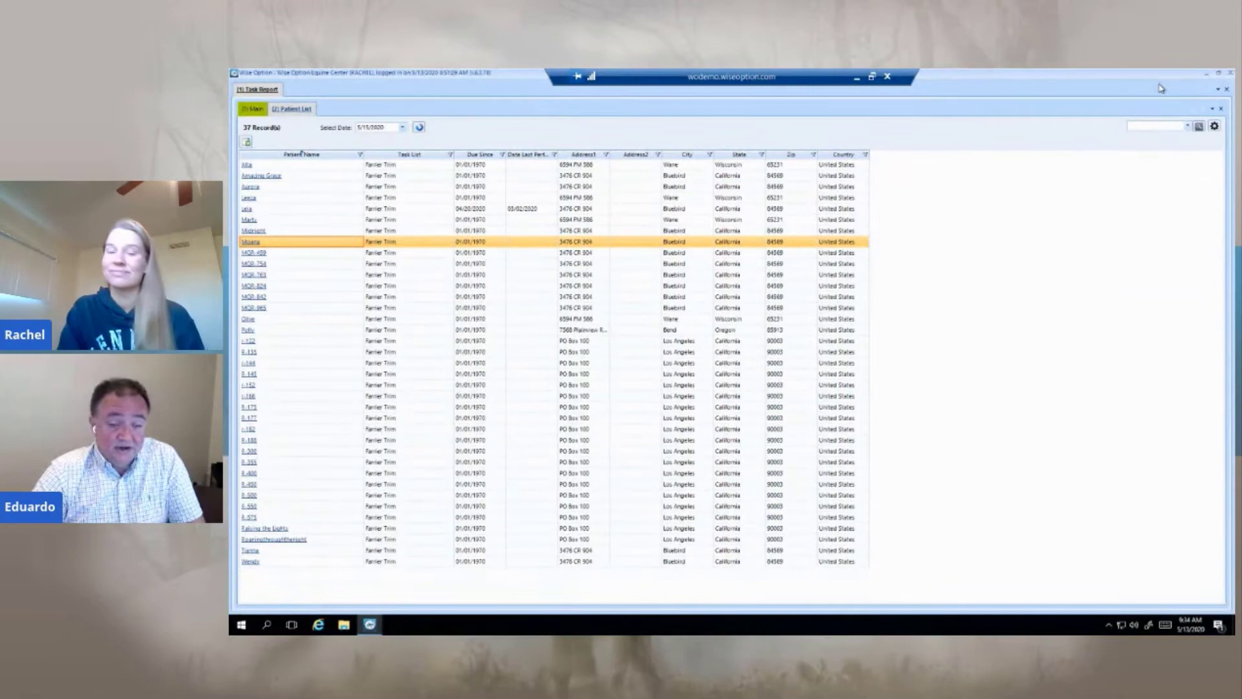
{"action": "mouse_move", "coordinate": [1062, 236]}
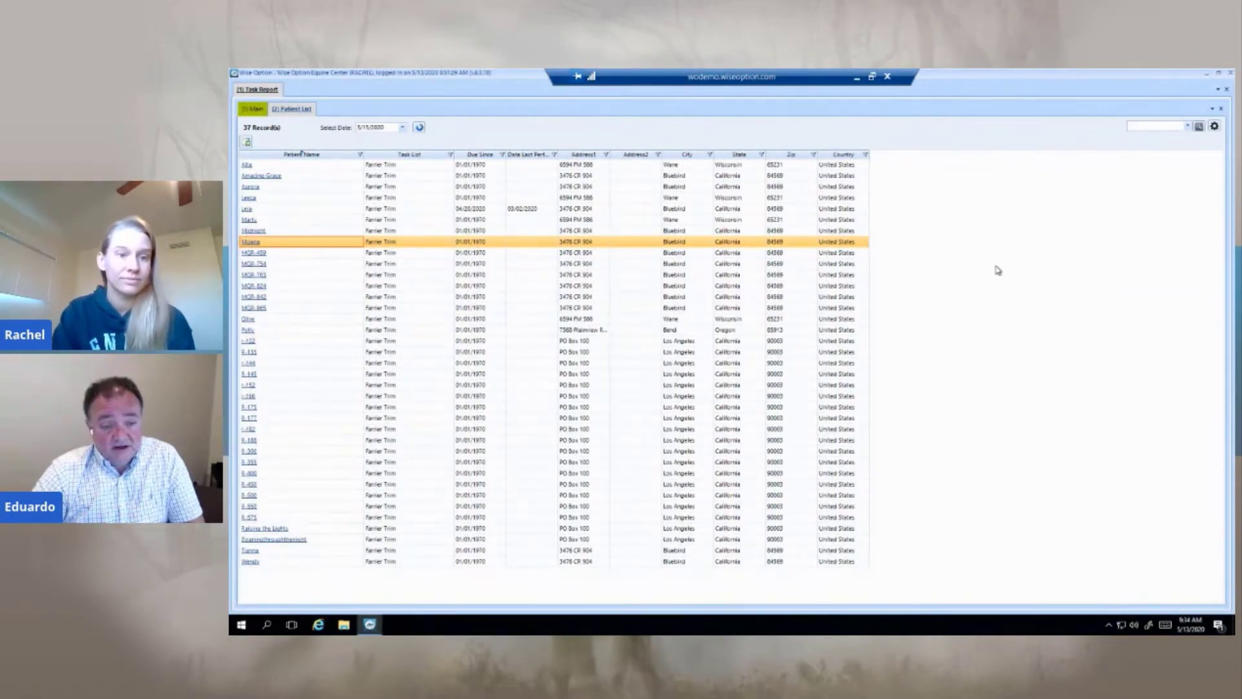
{"action": "mouse_move", "coordinate": [996, 266]}
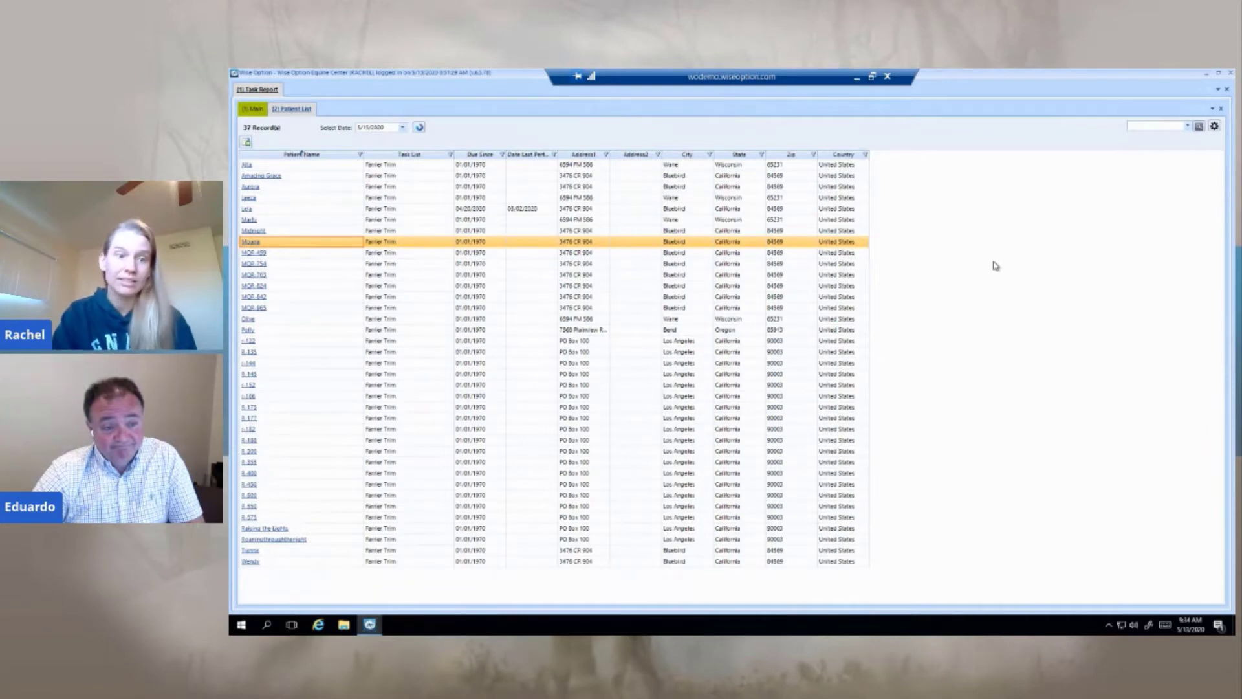
{"action": "mouse_move", "coordinate": [1031, 178]}
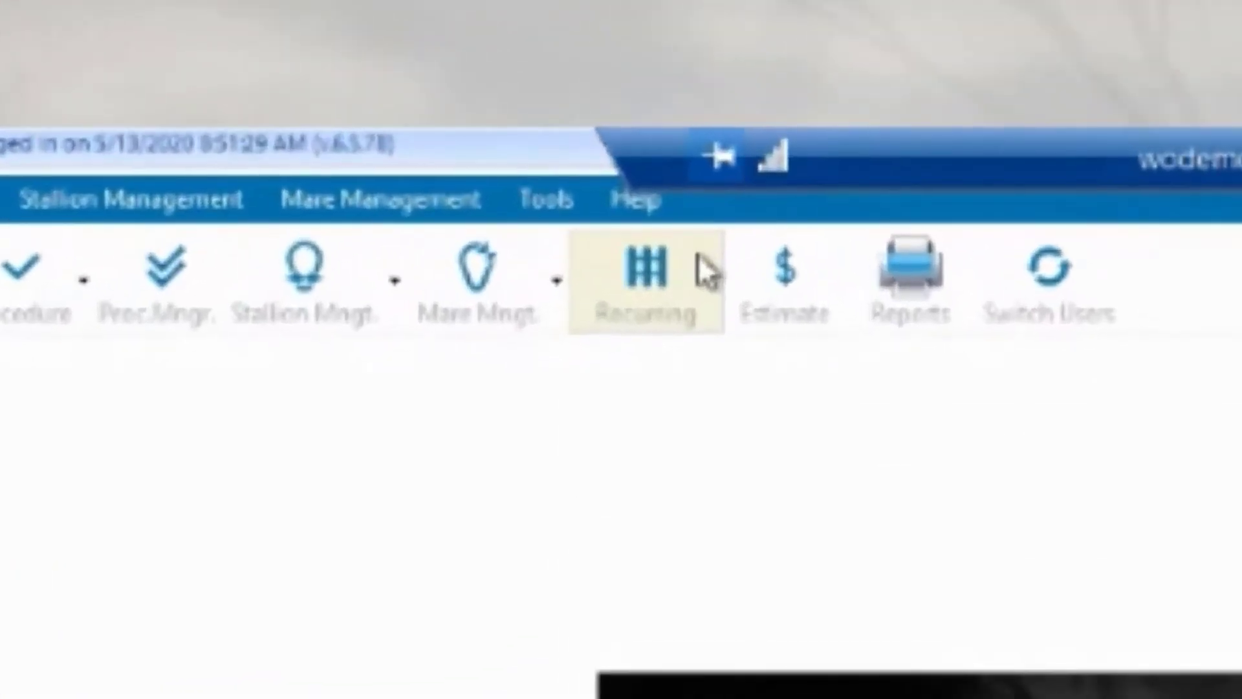
Step: Open the Recurring Task Charge list of 10 board and reminder charges
{"action": "left_click", "coordinate": [643, 269]}
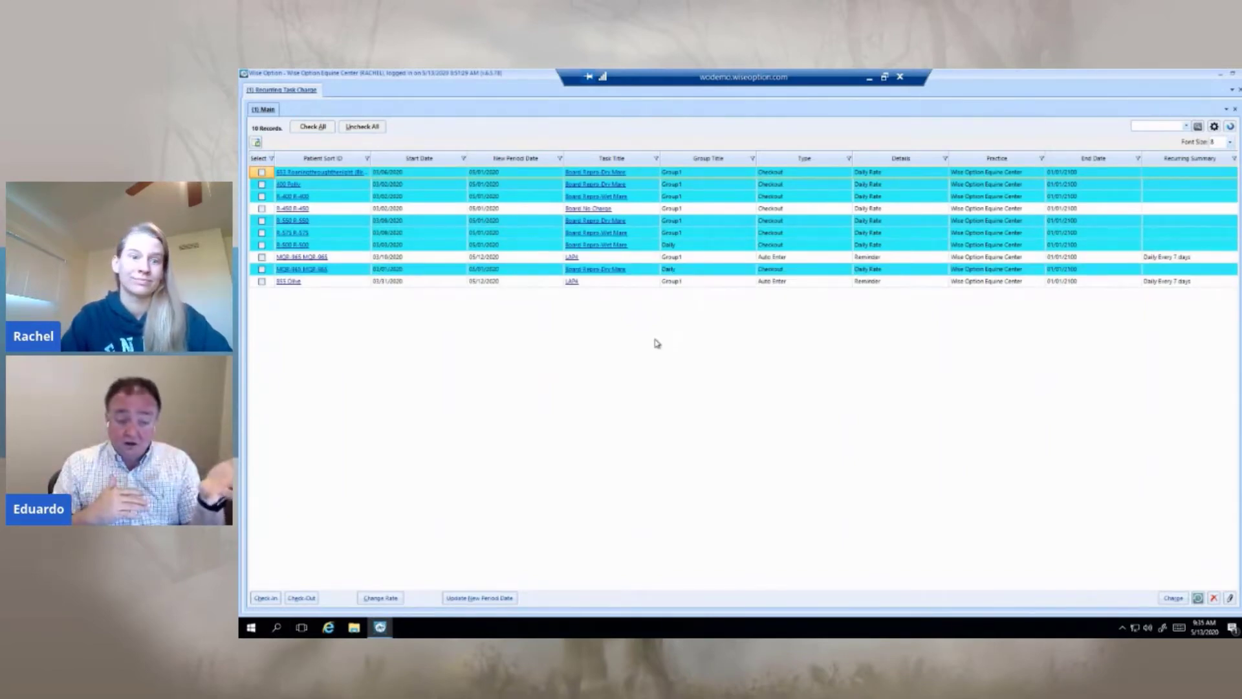
{"action": "mouse_move", "coordinate": [574, 320]}
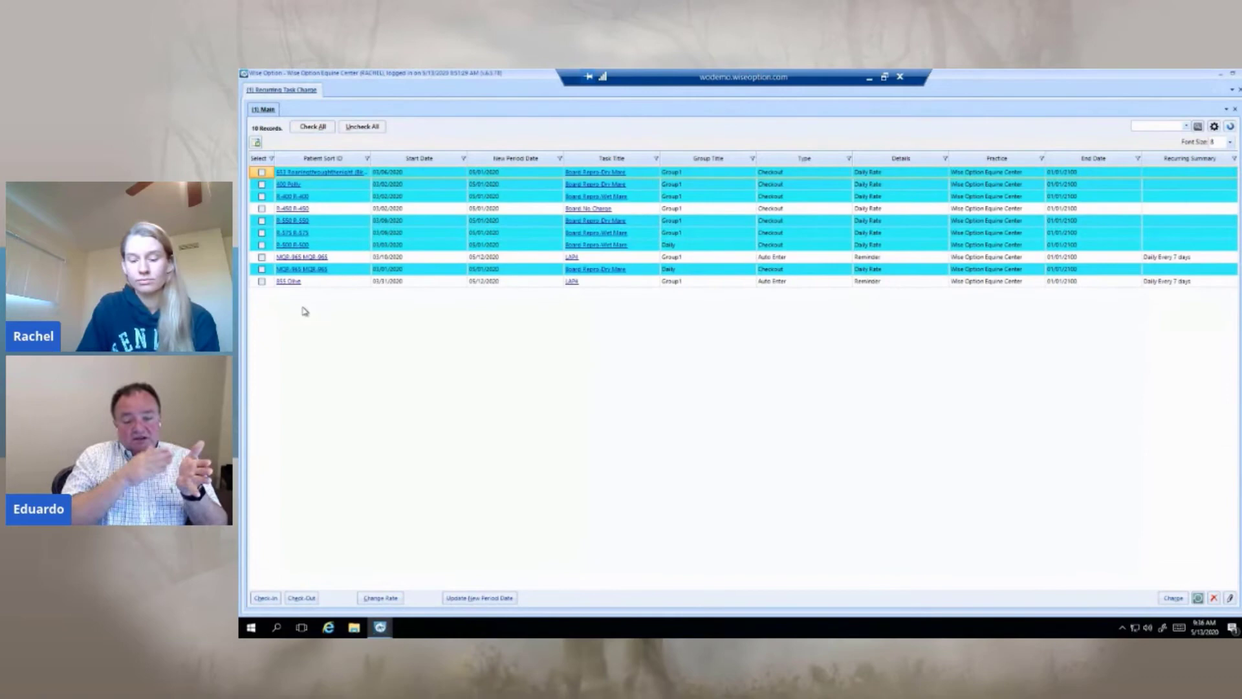
{"action": "mouse_move", "coordinate": [276, 437]}
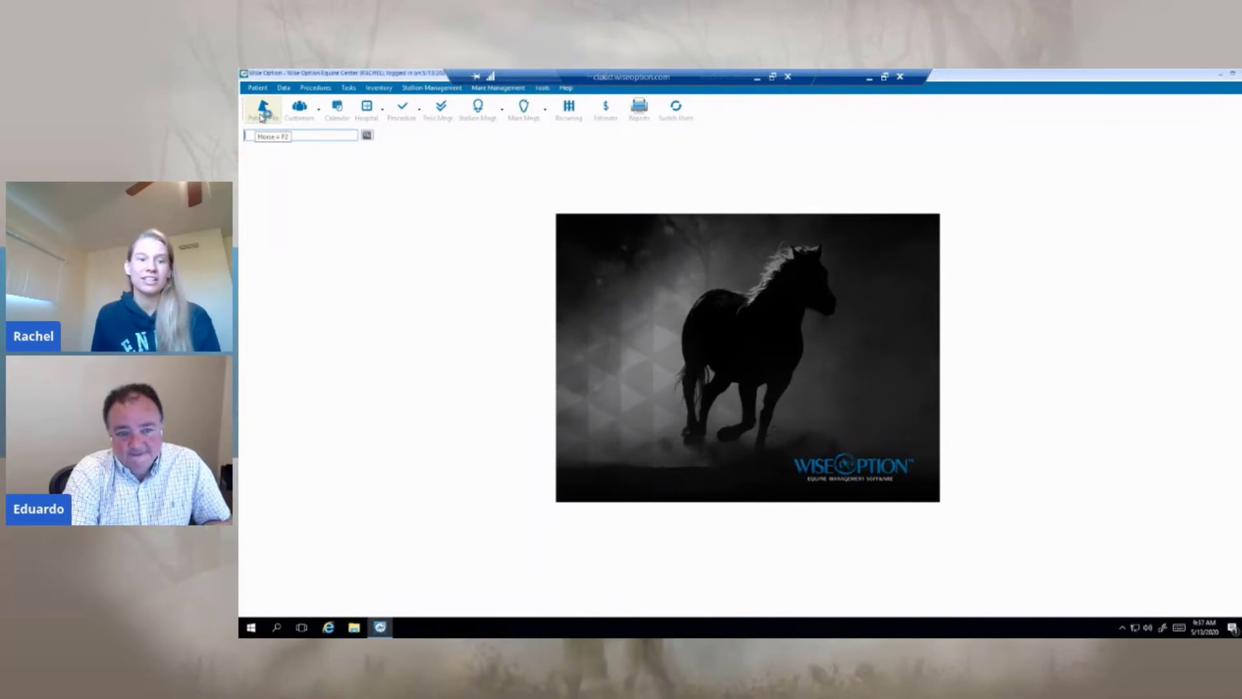
Step: Open patient R-135 from the patient list and view its history
{"action": "left_click", "coordinate": [263, 106]}
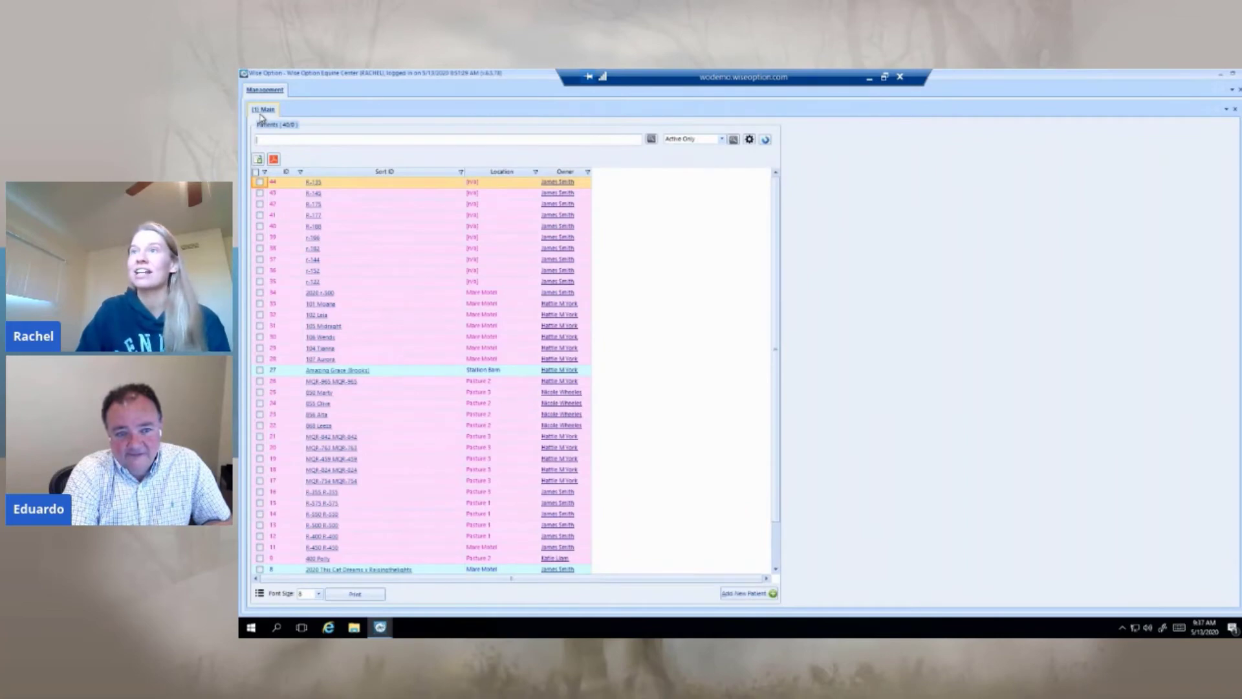
{"action": "double_click", "coordinate": [309, 188]}
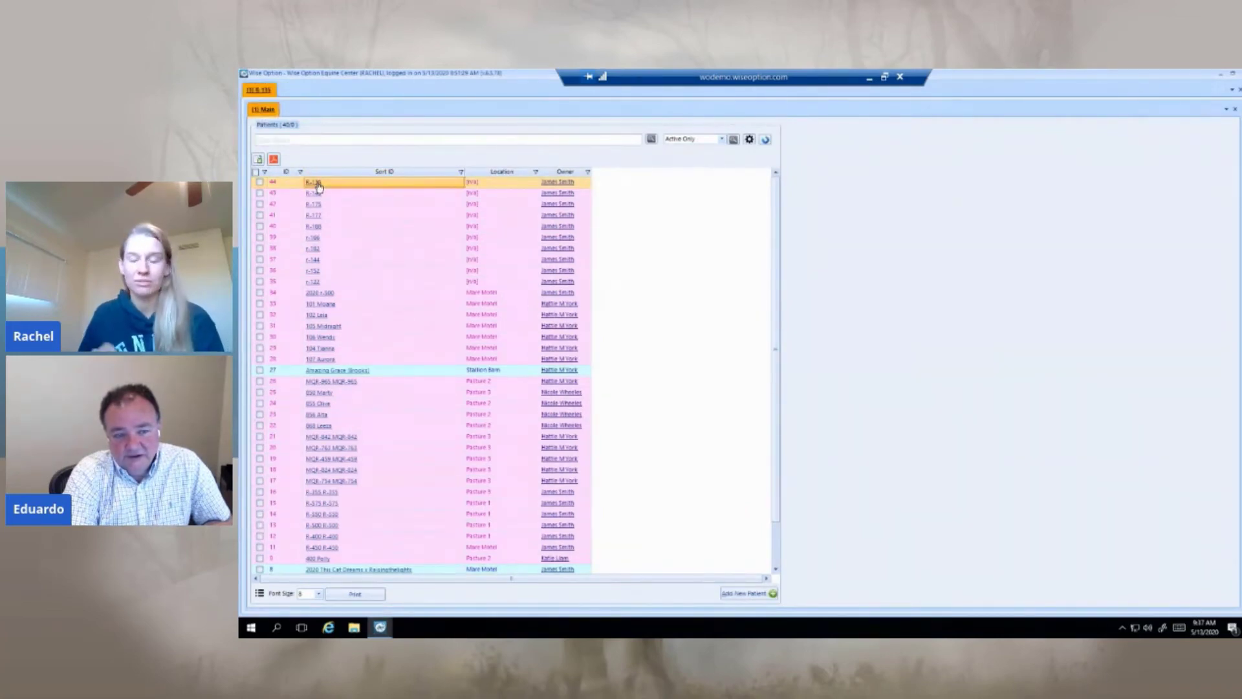
{"action": "left_click", "coordinate": [308, 187]}
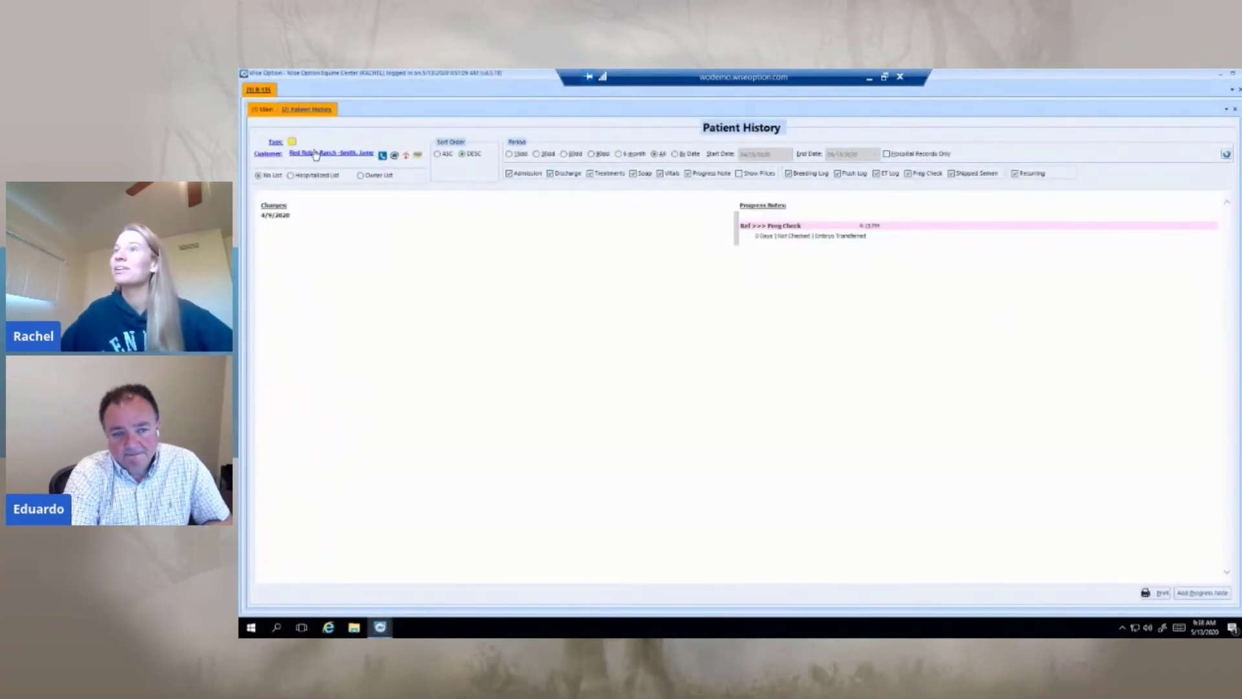
Step: Return to the main patient screen showing R-135's full record
{"action": "left_click", "coordinate": [263, 108]}
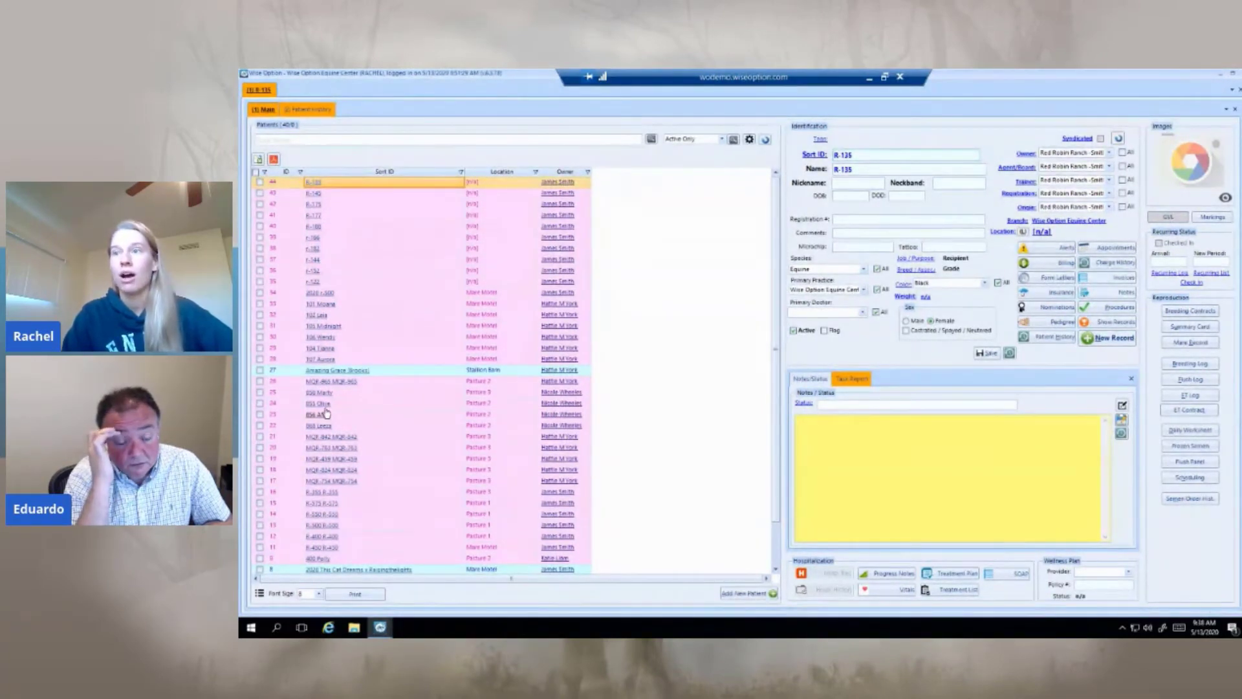
{"action": "mouse_move", "coordinate": [336, 398]}
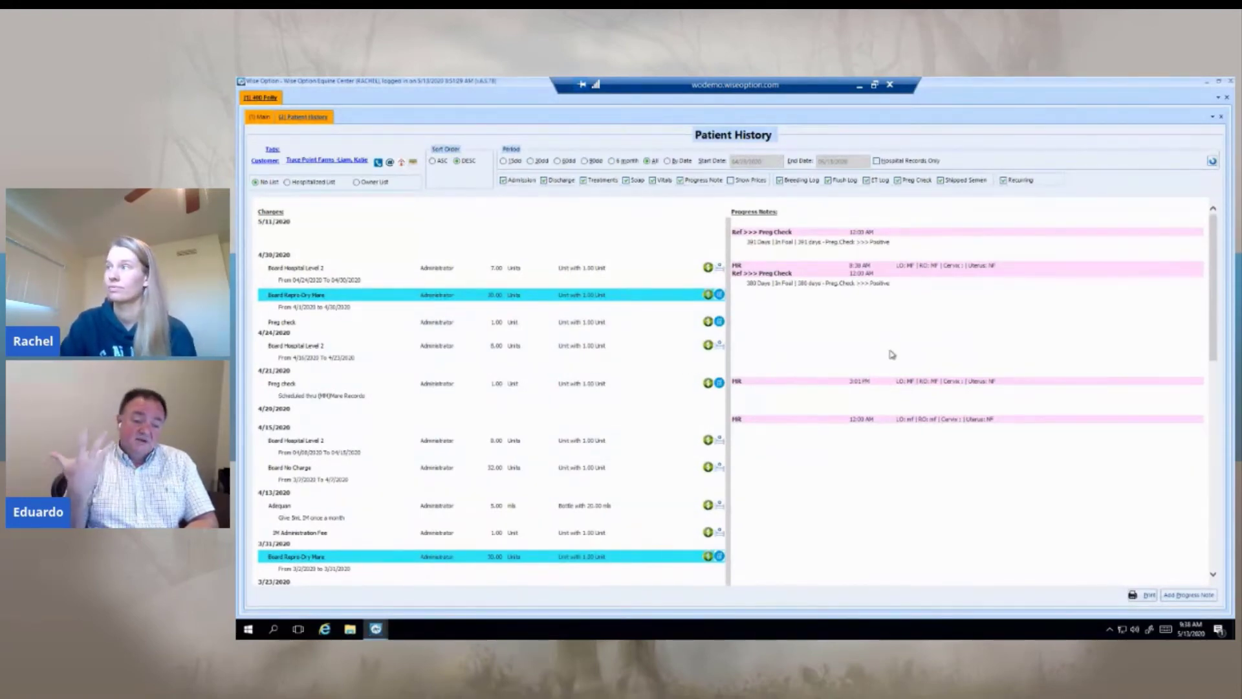
{"action": "mouse_move", "coordinate": [865, 342]}
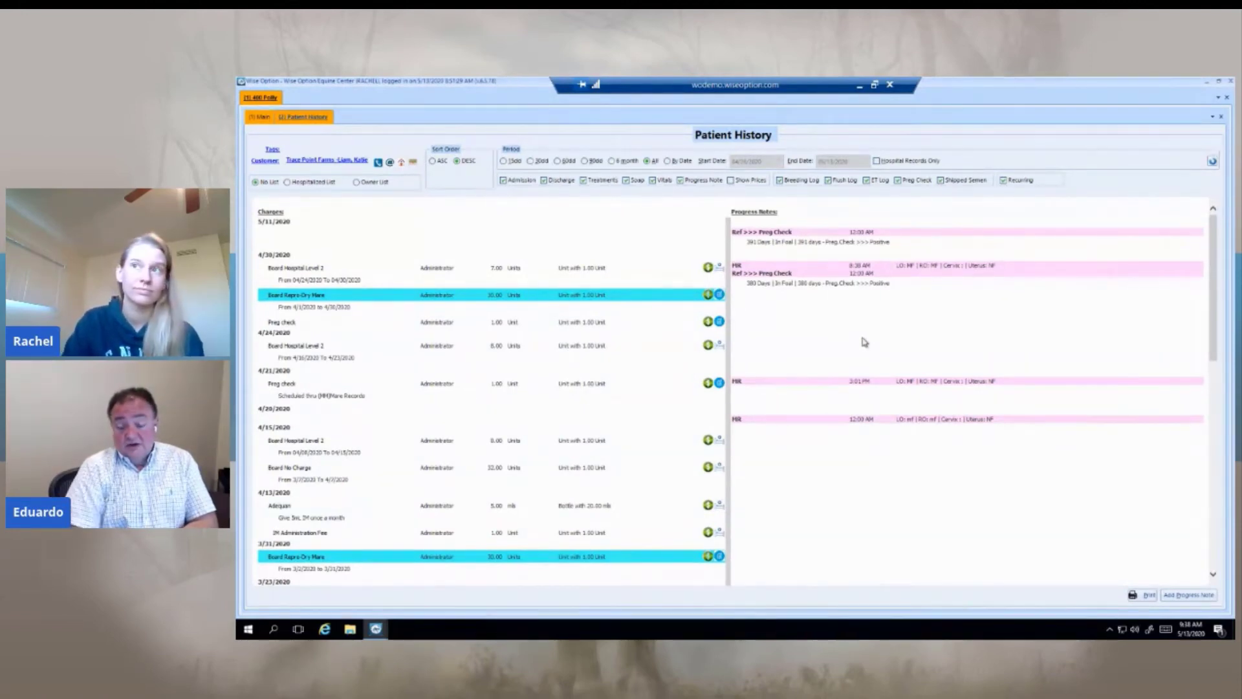
{"action": "mouse_move", "coordinate": [717, 320]}
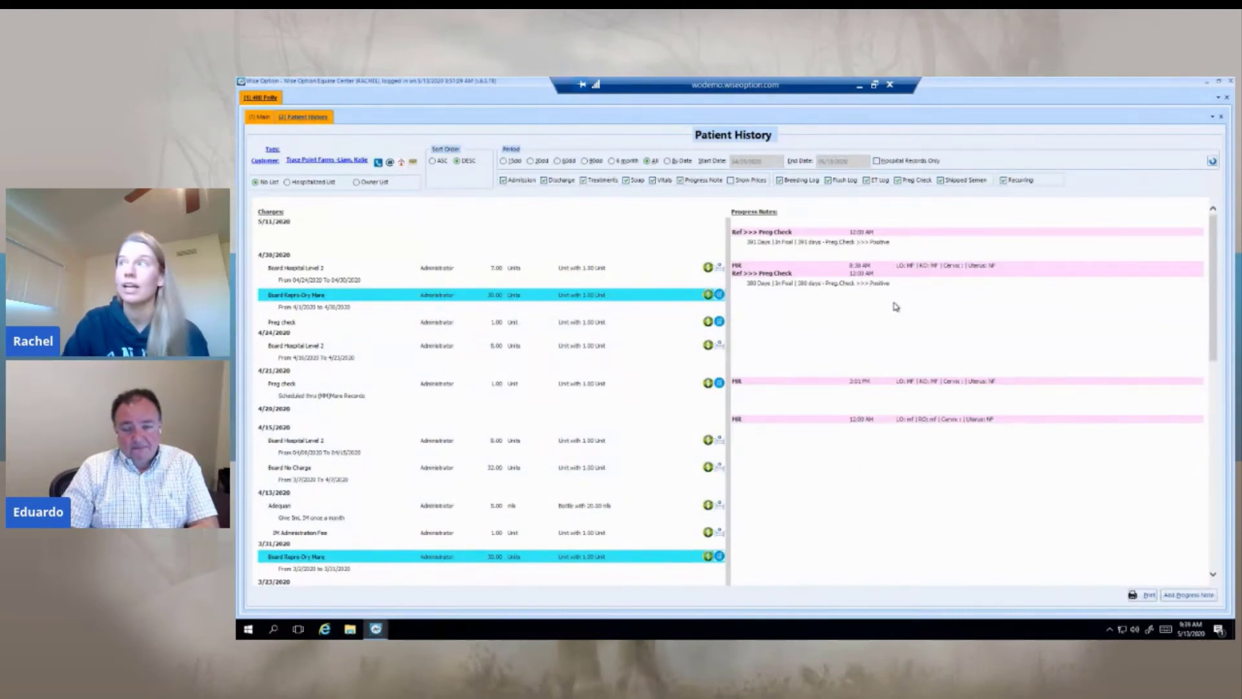
{"action": "mouse_move", "coordinate": [632, 248]}
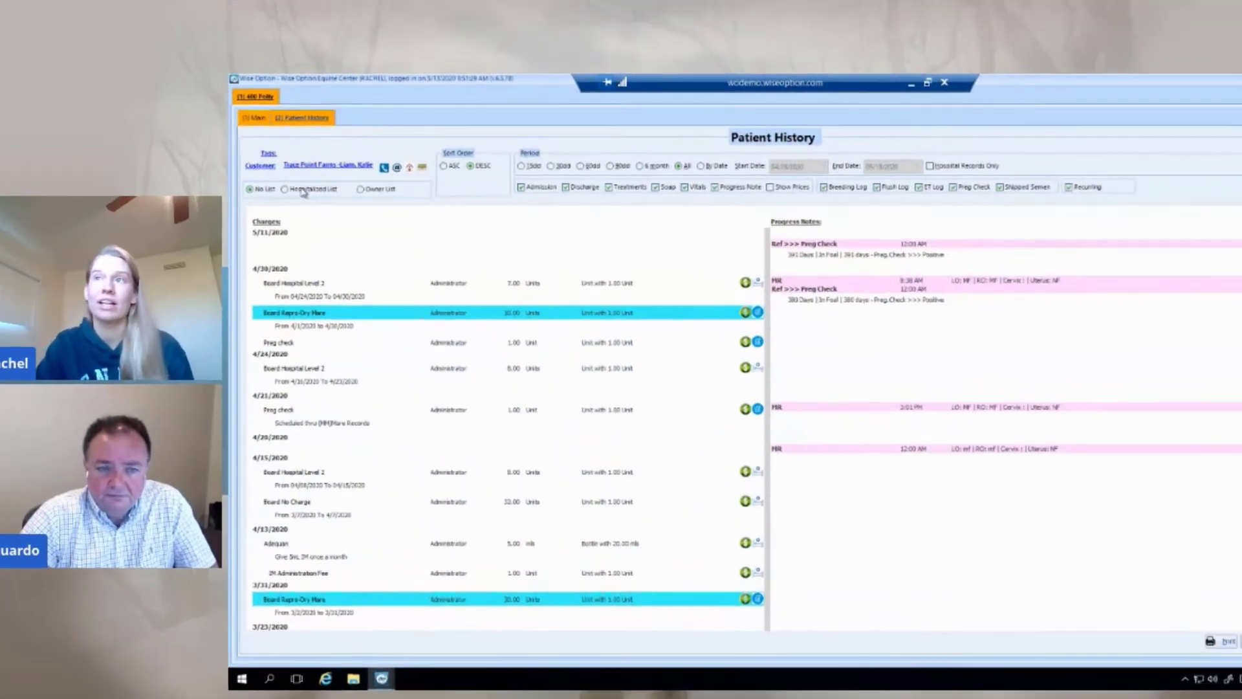
Step: Switch to the Hospitalized List and view R-400's charges, SOAP note and colic admission
{"action": "left_click", "coordinate": [284, 189]}
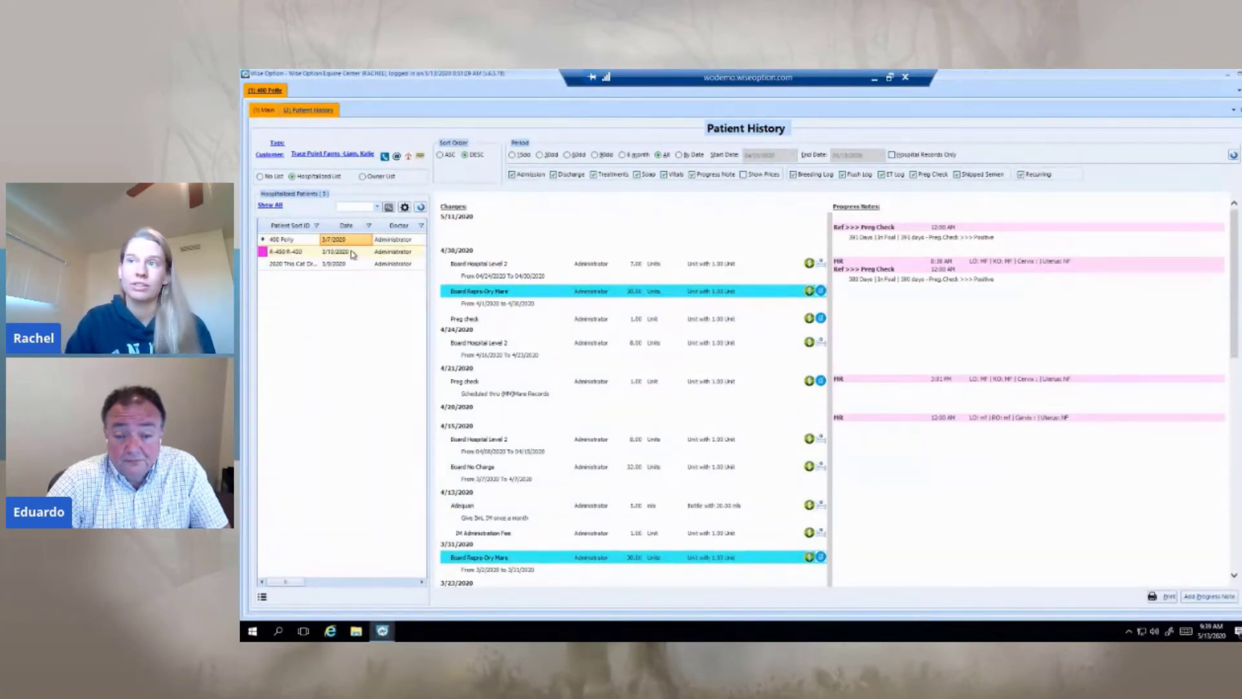
{"action": "left_click", "coordinate": [310, 251]}
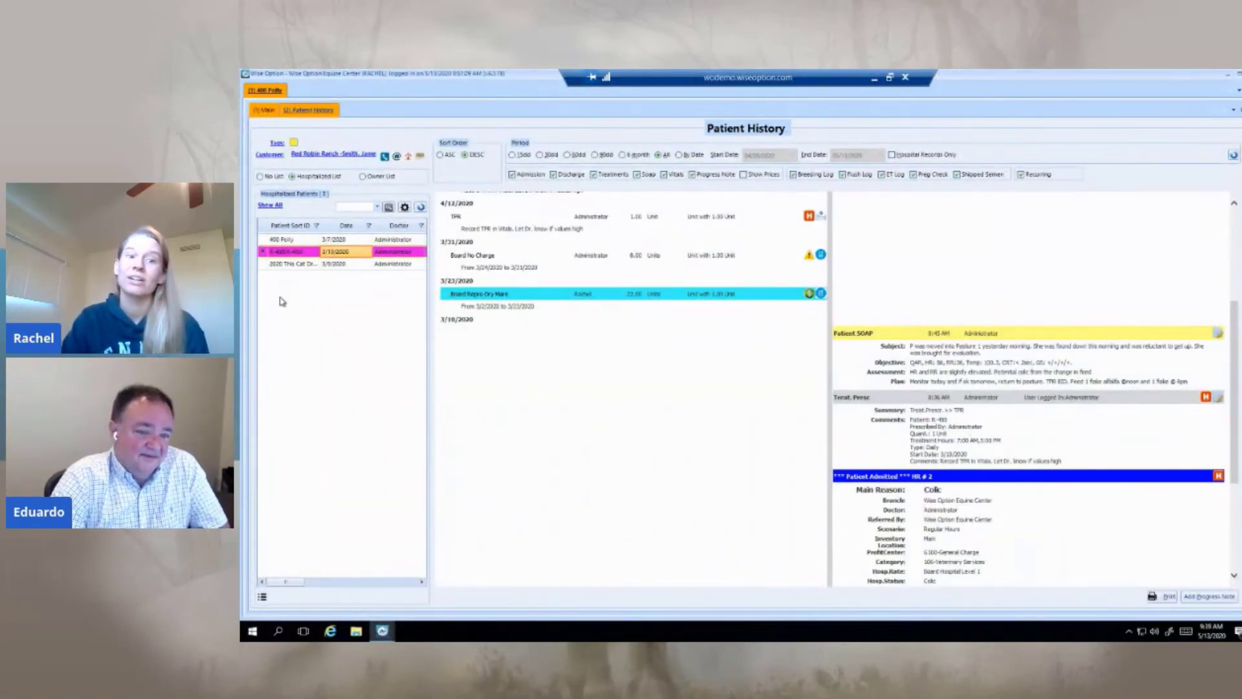
{"action": "mouse_move", "coordinate": [391, 328]}
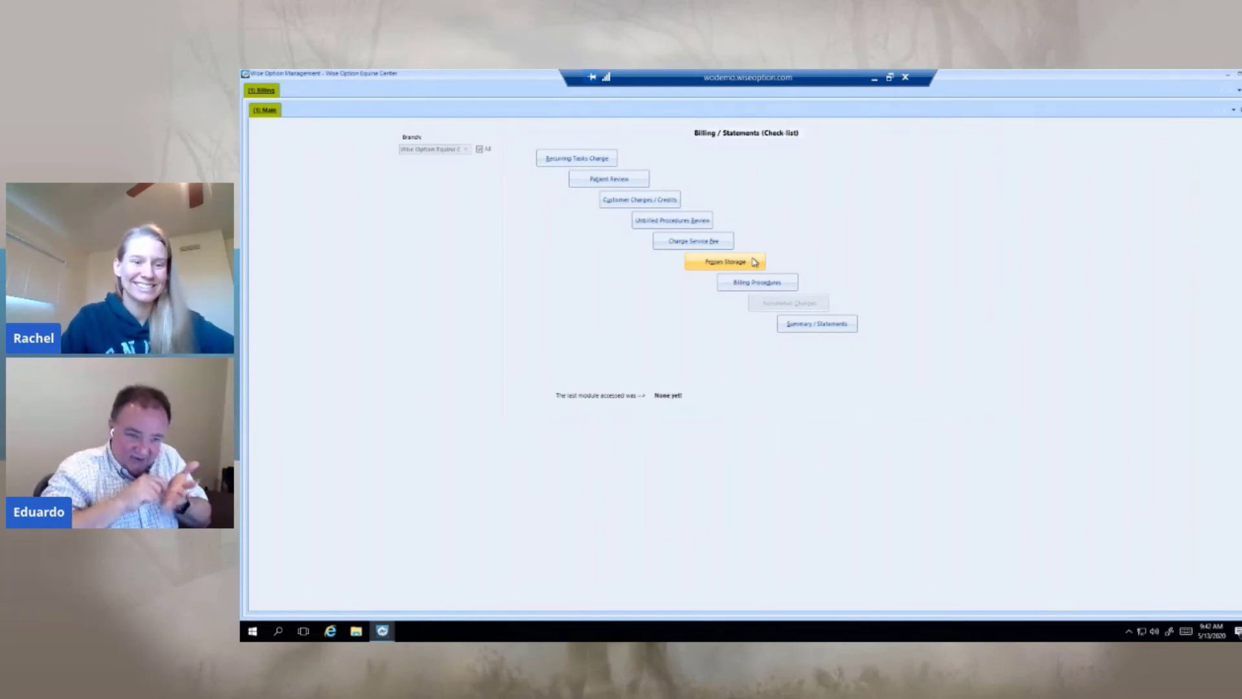
{"action": "mouse_move", "coordinate": [838, 216]}
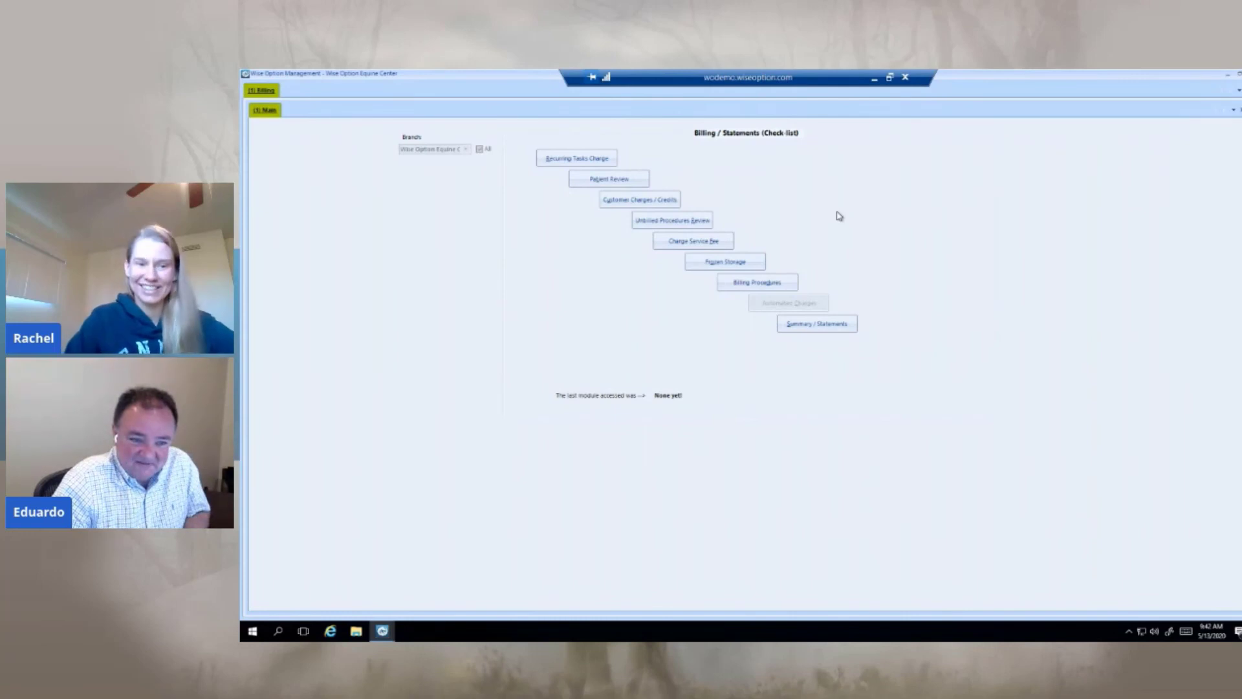